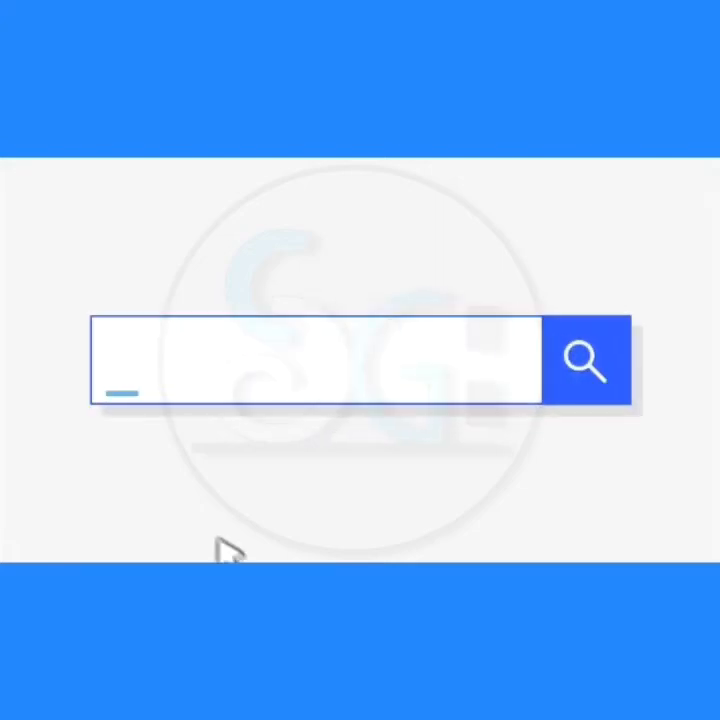
Open internal storage in ES File Explorer to browse toward the Files folder.
type("SOFT GET")
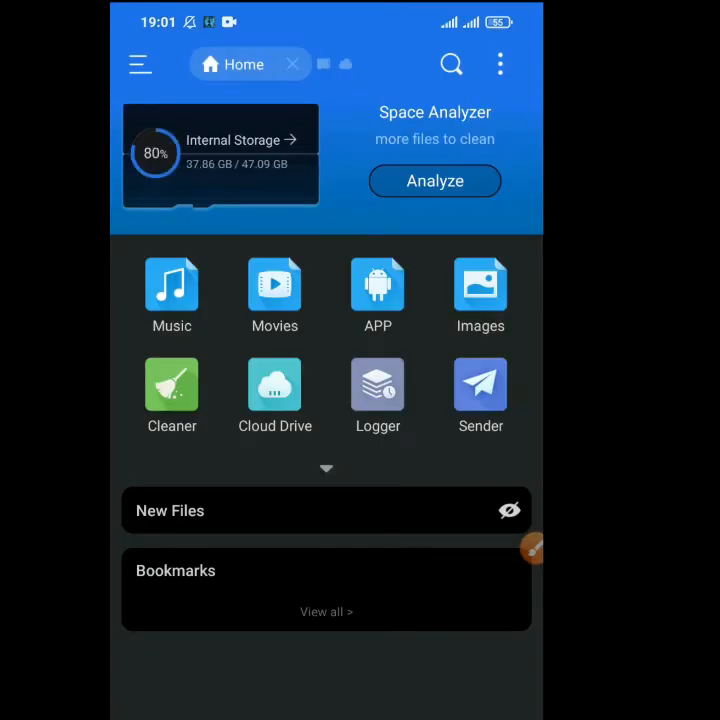
left_click(220, 140)
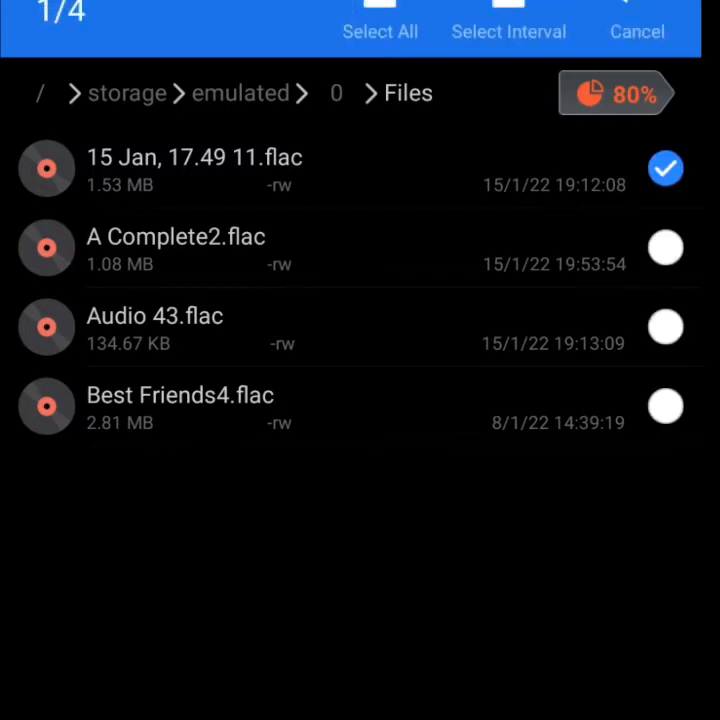
Select all four FLAC files and start a batch rename on them.
left_click(380, 25)
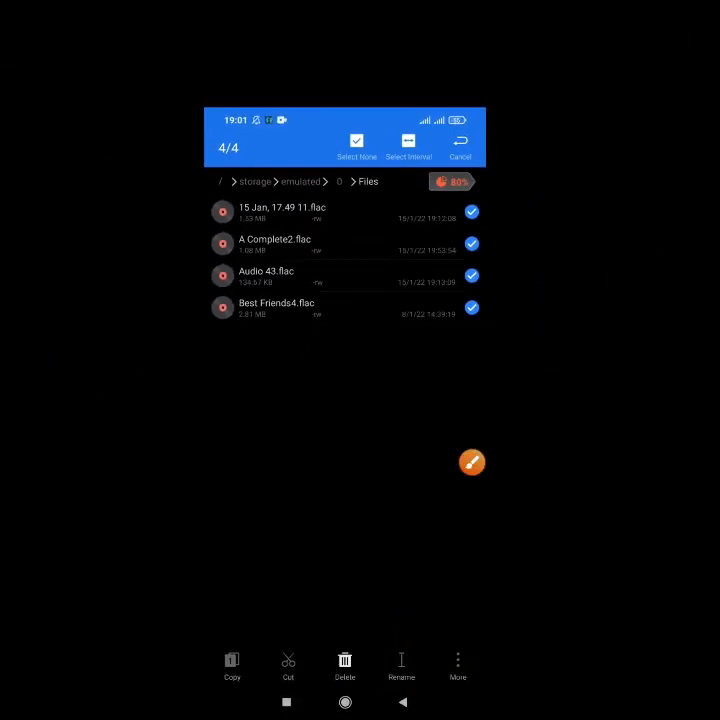
left_click(401, 668)
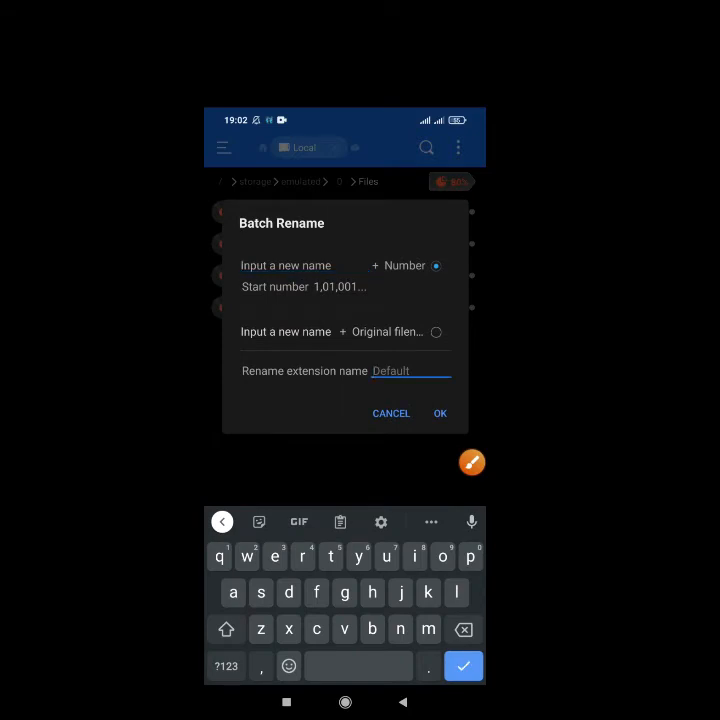
Set the batch rename extension to 'mp3' and confirm.
type("mp")
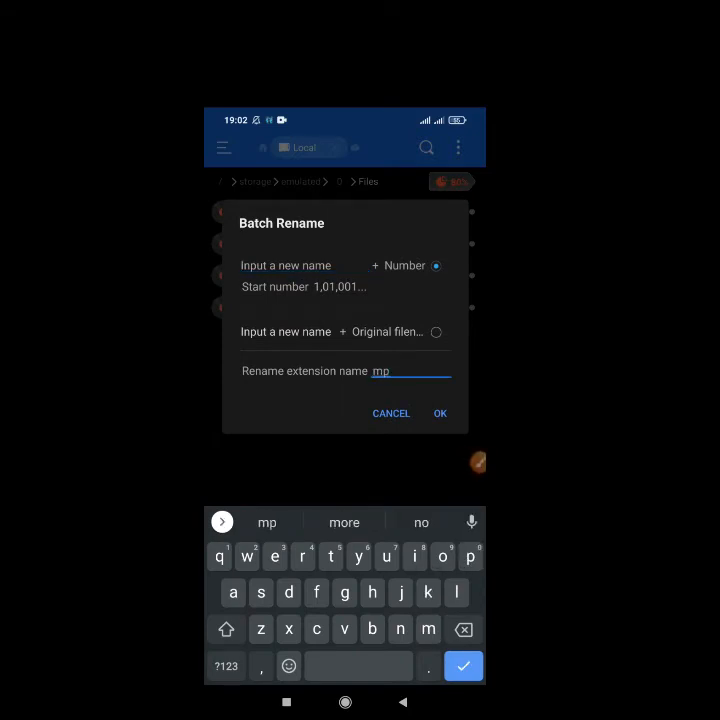
type("3")
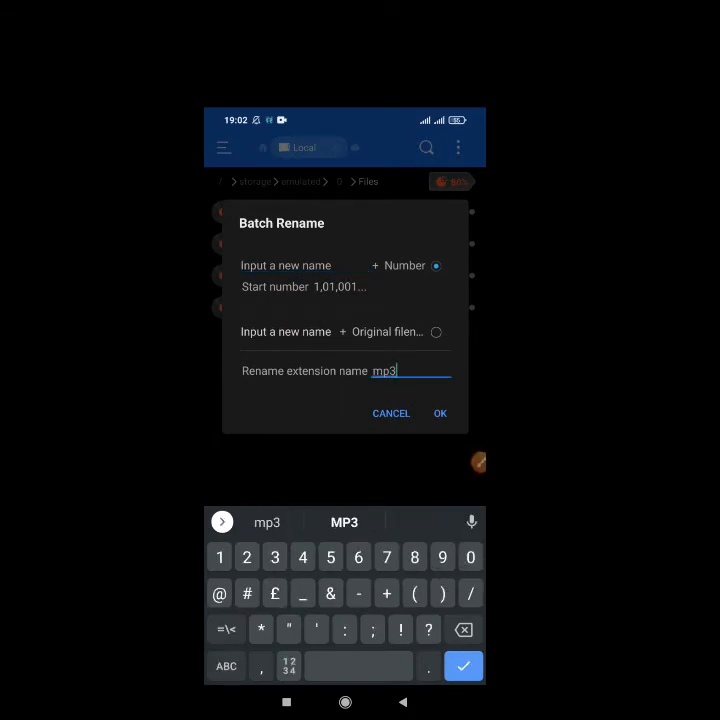
left_click(440, 413)
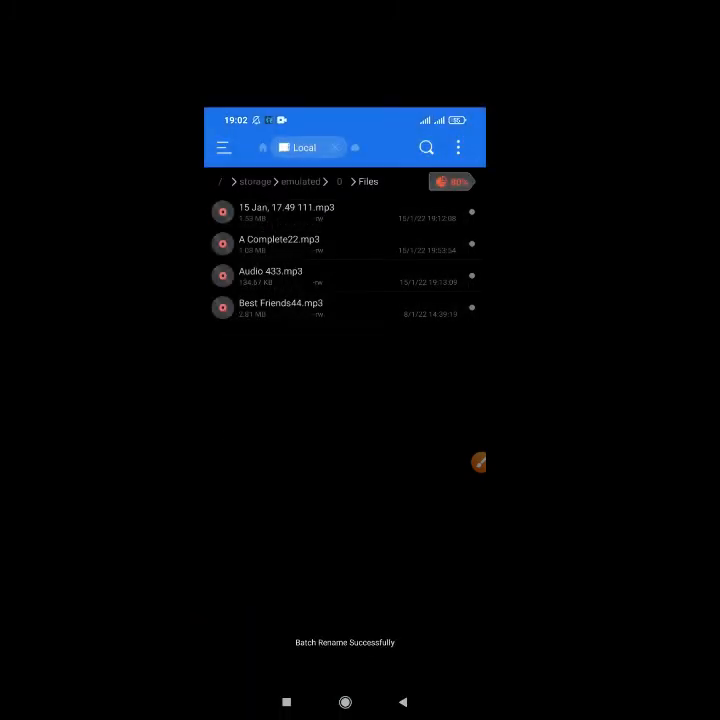